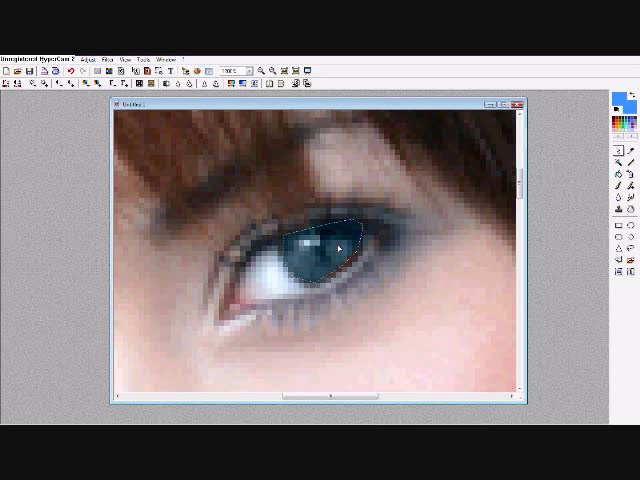
Drag the Color Replacer brush over the second eye's brown iris to start recoloring it blue
right_click(344, 244)
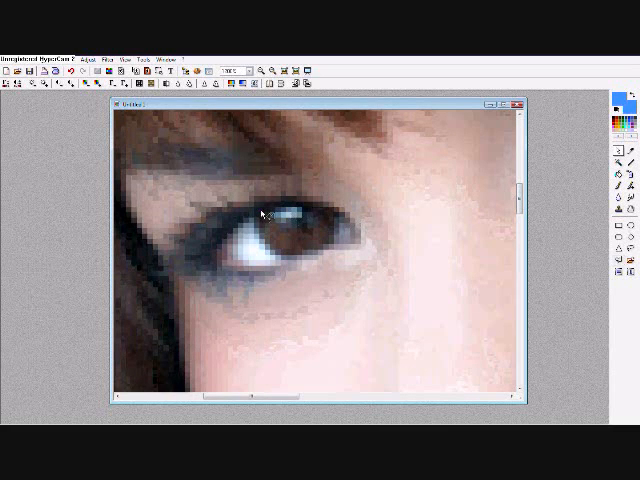
drag(258, 208, 324, 258)
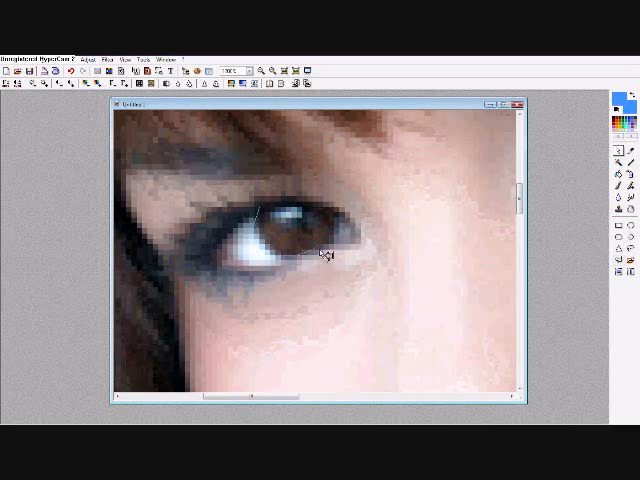